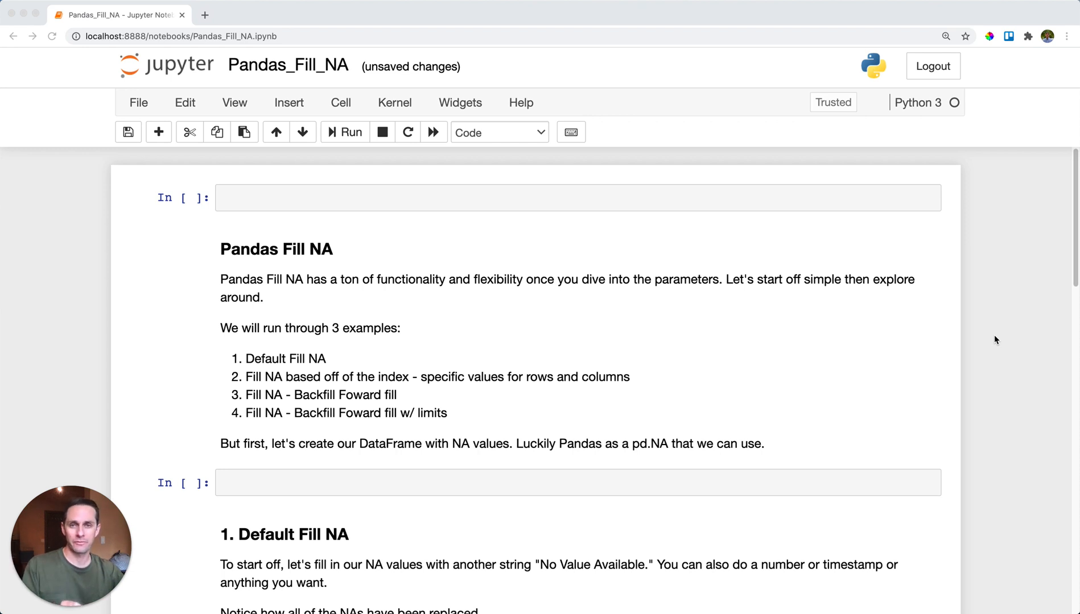
Import pandas and build the restaurant DataFrame with name, type and AvgBill columns holding pd.NA values.
{"action": "left_click", "coordinate": [578, 198]}
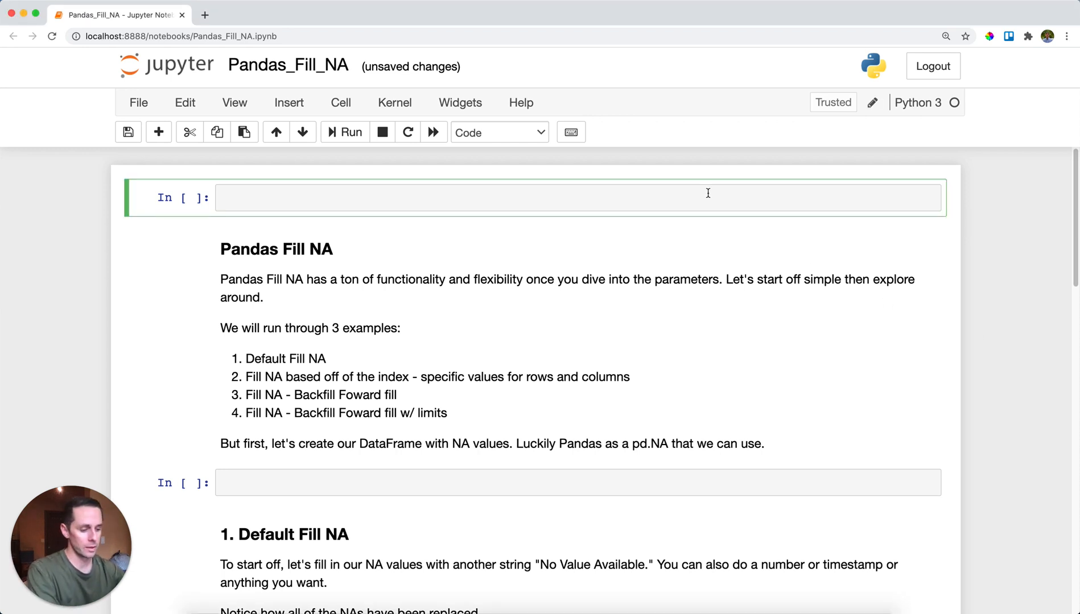
{"action": "type", "text": "import pandas as pd"}
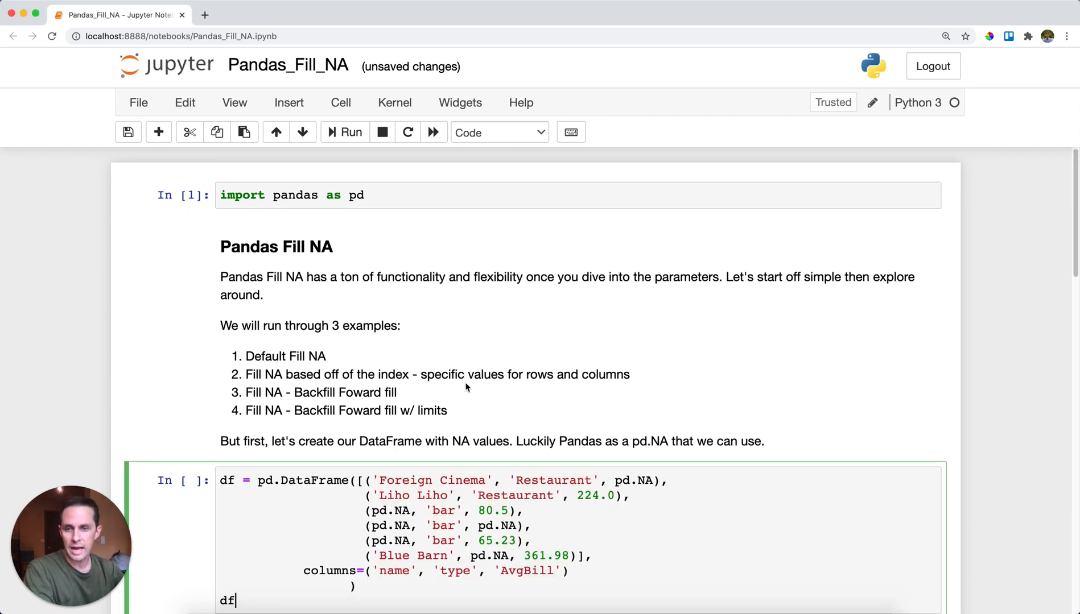
{"action": "scroll", "scroll_direction": "down", "scroll_amount": 3}
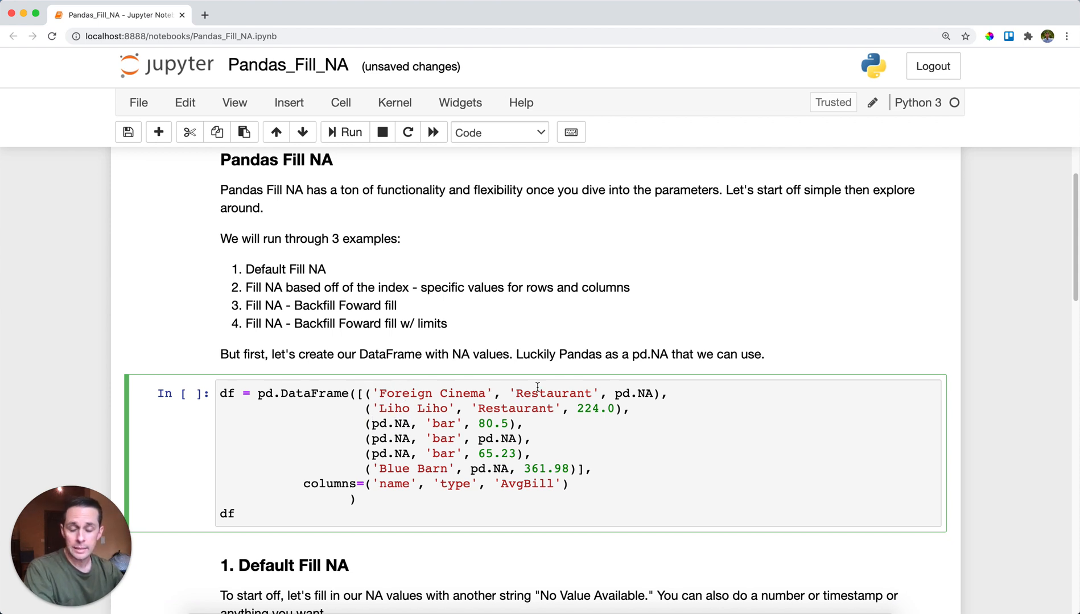
{"action": "double_click", "coordinate": [623, 394]}
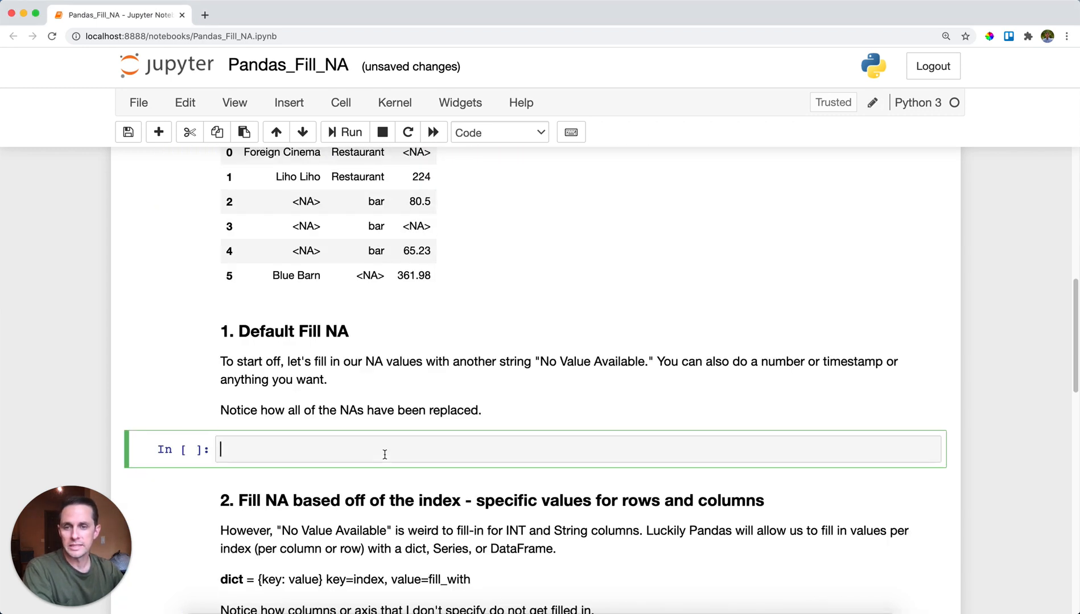
Run df.fillna("No Value Available") so every NA cell shows that string.
{"action": "type", "text": "df.fillna(\"No Value Available\")"}
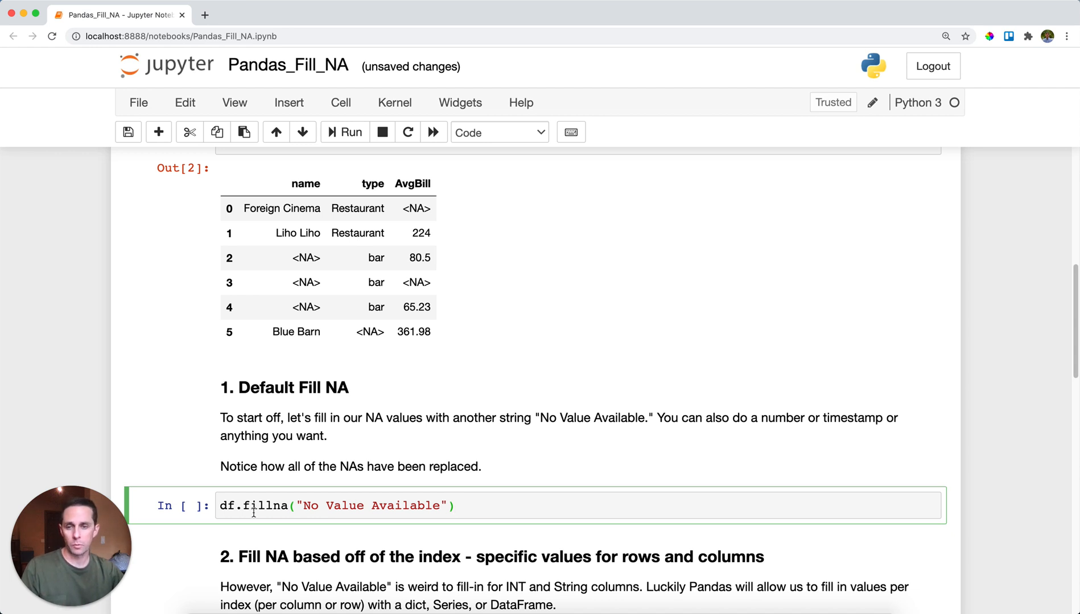
{"action": "double_click", "coordinate": [260, 505]}
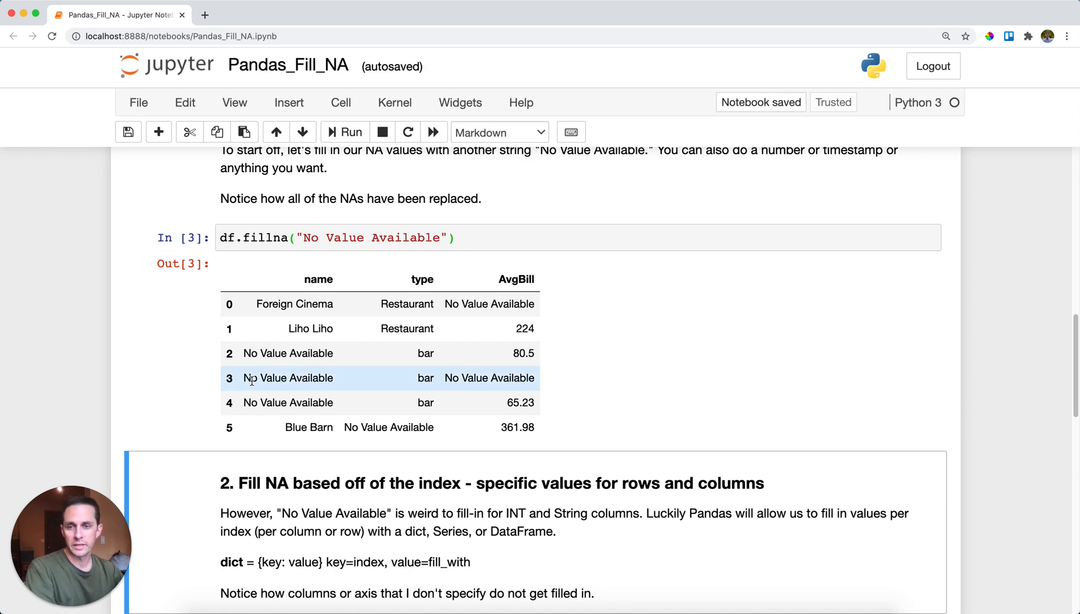
{"action": "mouse_move", "coordinate": [338, 354]}
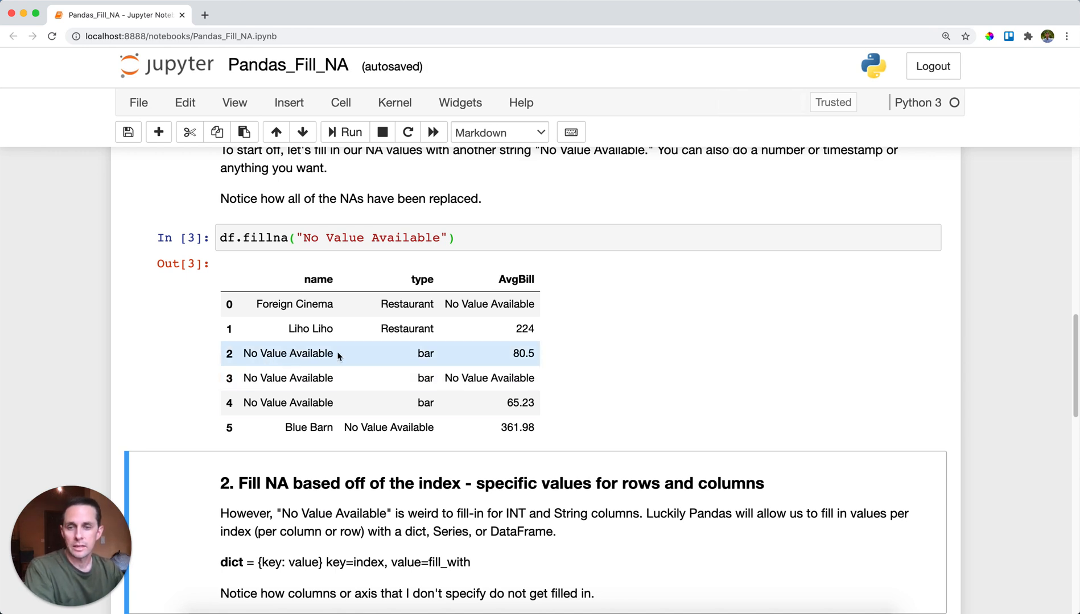
{"action": "mouse_move", "coordinate": [338, 391]}
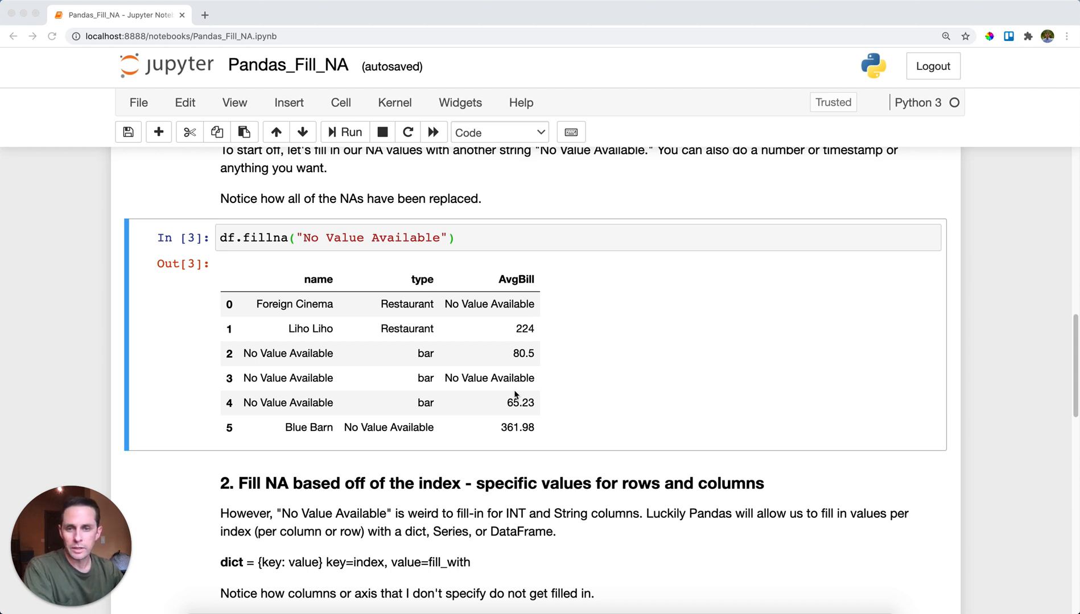
{"action": "scroll", "scroll_direction": "down", "scroll_amount": 3}
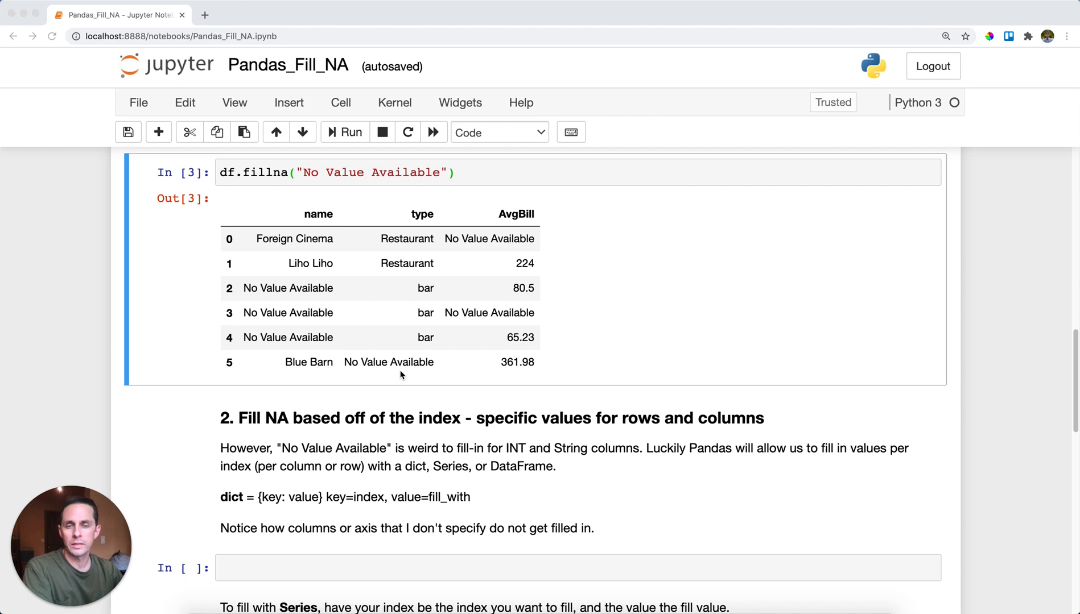
Run df.fillna with dict {'name': 'No Name Rest.', 'type': 'No Name Type'}, leaving AvgBill NAs.
{"action": "scroll", "scroll_direction": "down", "scroll_amount": 3}
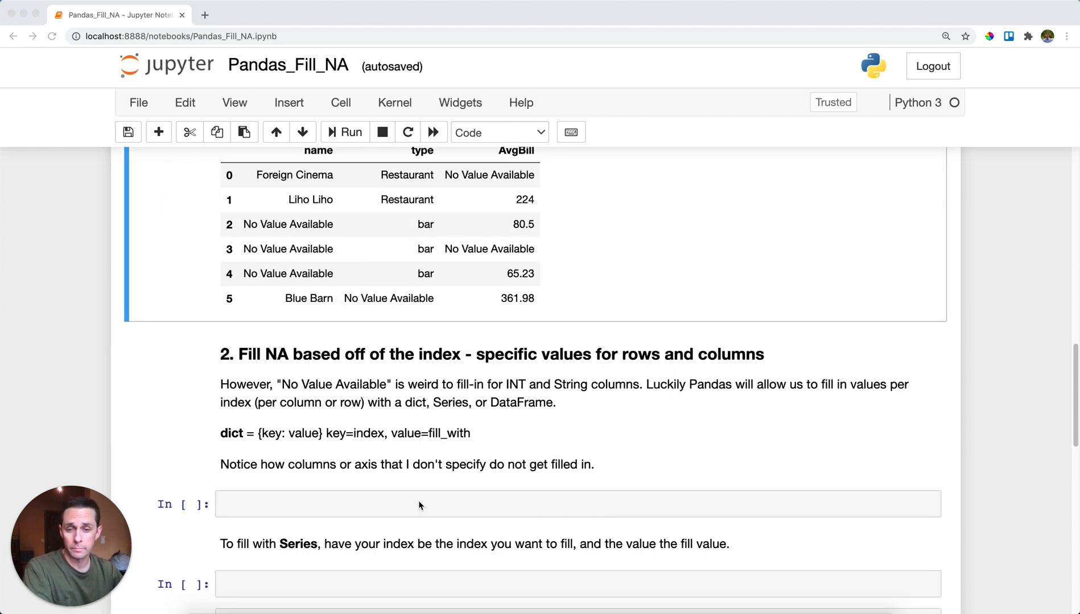
{"action": "type", "text": "df.fillna({'name': 'No Name Rest.', 'type': 'No Name Type'})"}
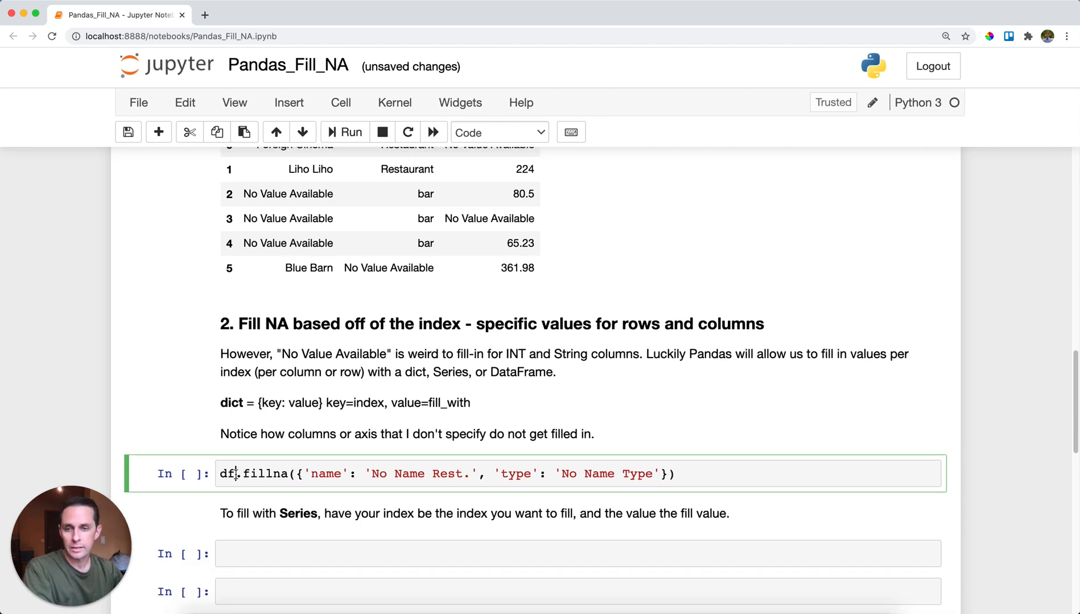
{"action": "double_click", "coordinate": [265, 475]}
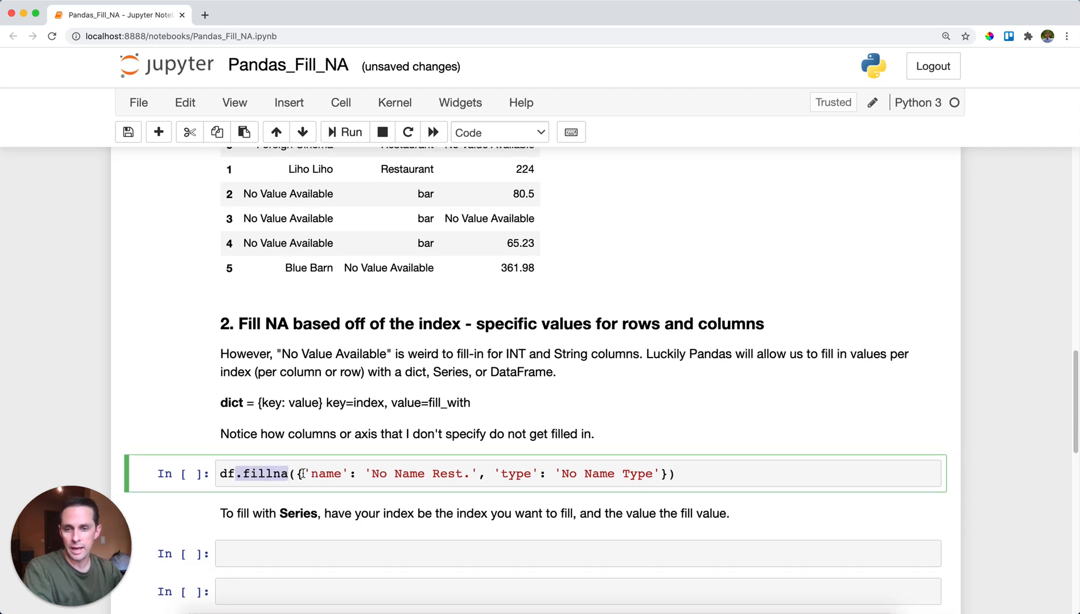
{"action": "double_click", "coordinate": [326, 474]}
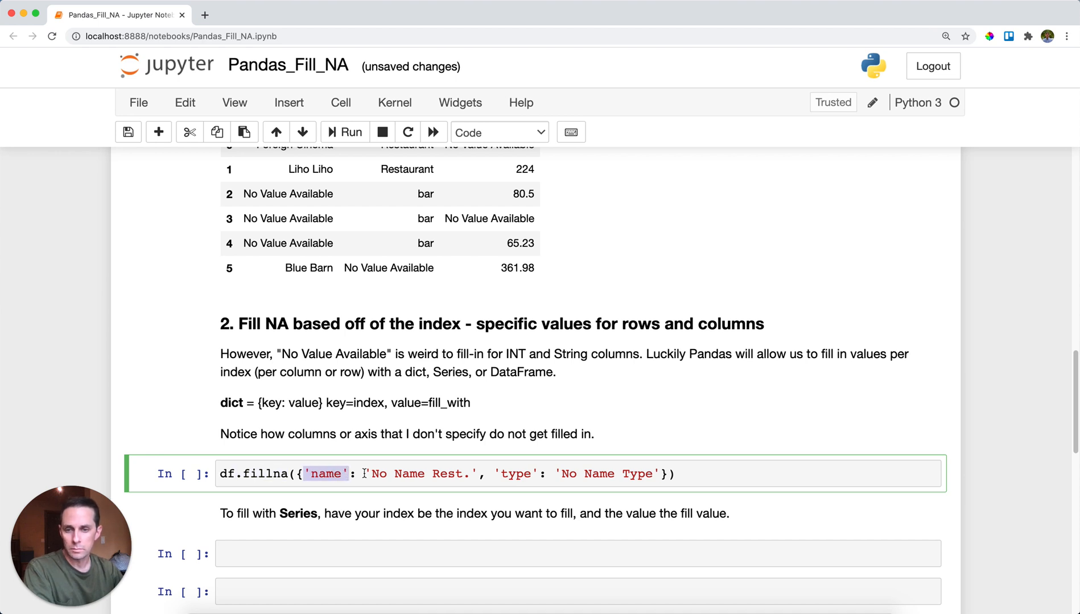
{"action": "double_click", "coordinate": [422, 474]}
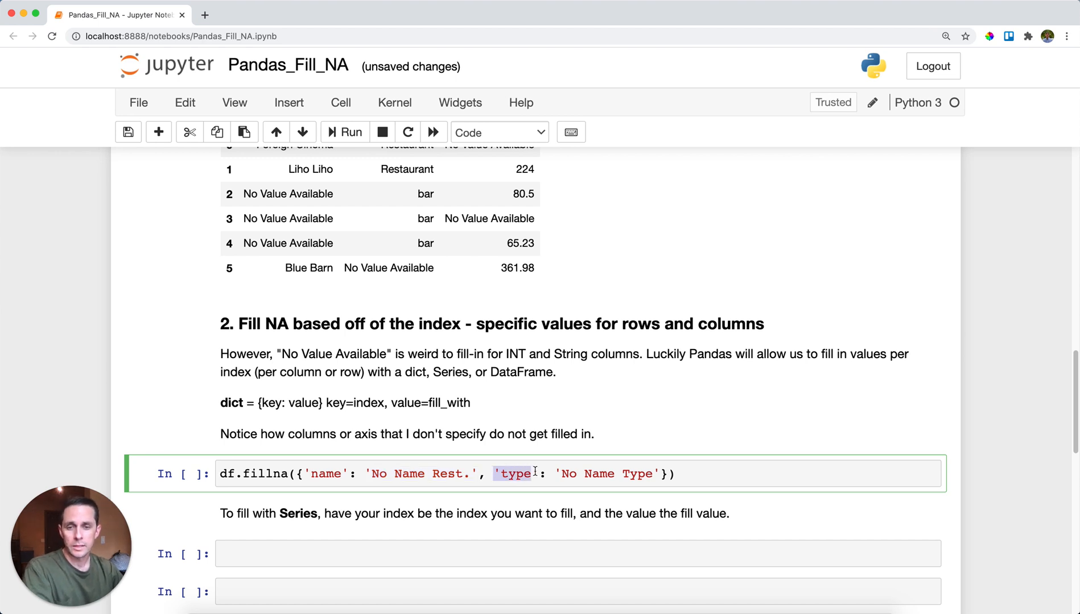
{"action": "left_click", "coordinate": [662, 475]}
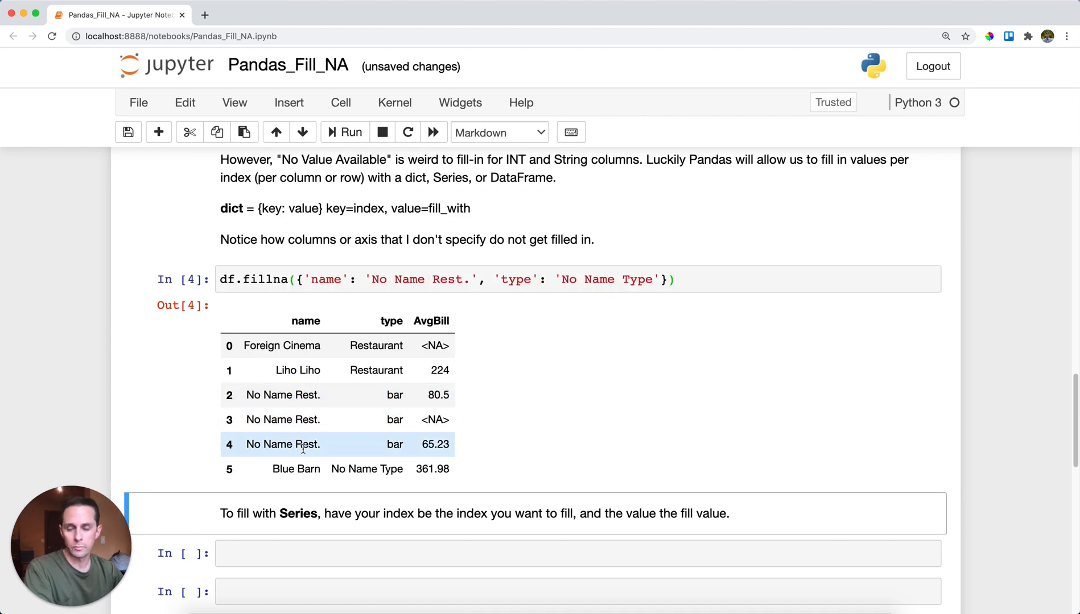
{"action": "double_click", "coordinate": [366, 469]}
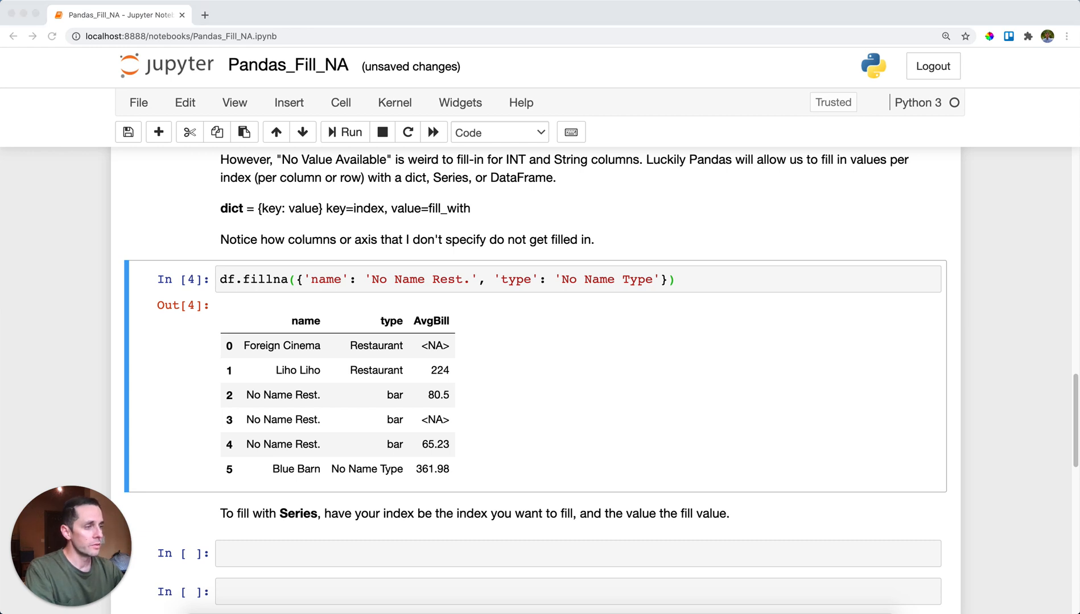
{"action": "mouse_move", "coordinate": [758, 340]}
{"action": "type", "text": "s = pd.Series(data=[\"No Name Type2\", 100], index=[\"type\", 'AvgBill'])"}
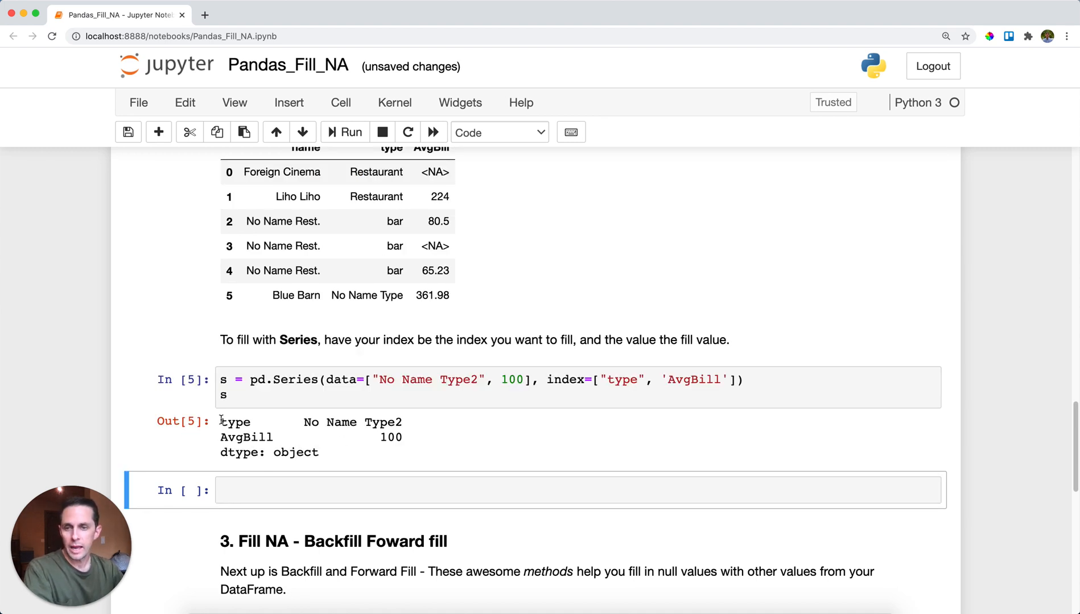
Build Series s mapping type to 'No Name Type2' and AvgBill to 100, then run df.fillna(s).
{"action": "double_click", "coordinate": [237, 422]}
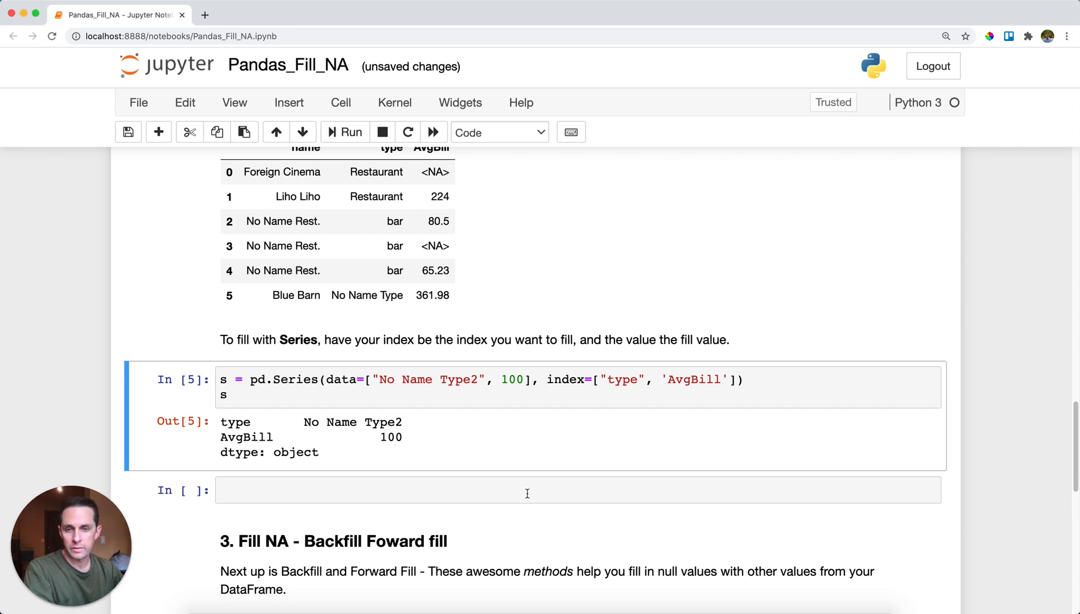
{"action": "type", "text": "df.fillna(s)"}
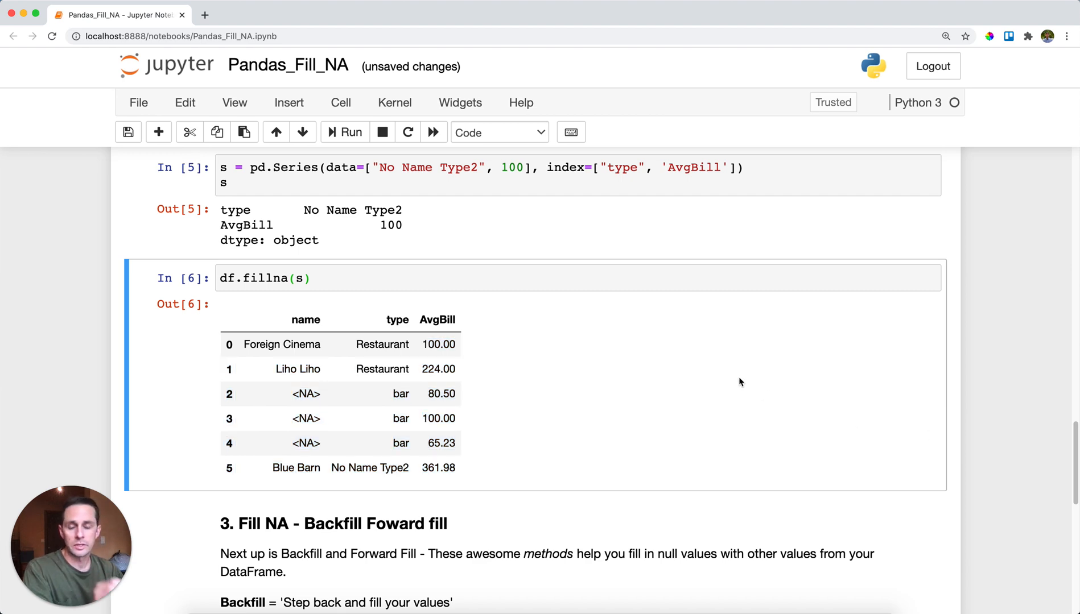
Run df.fillna(method='bfill', axis=0), backfilling missing names with Blue Barn from the original table.
{"action": "scroll", "scroll_direction": "down", "scroll_amount": 3}
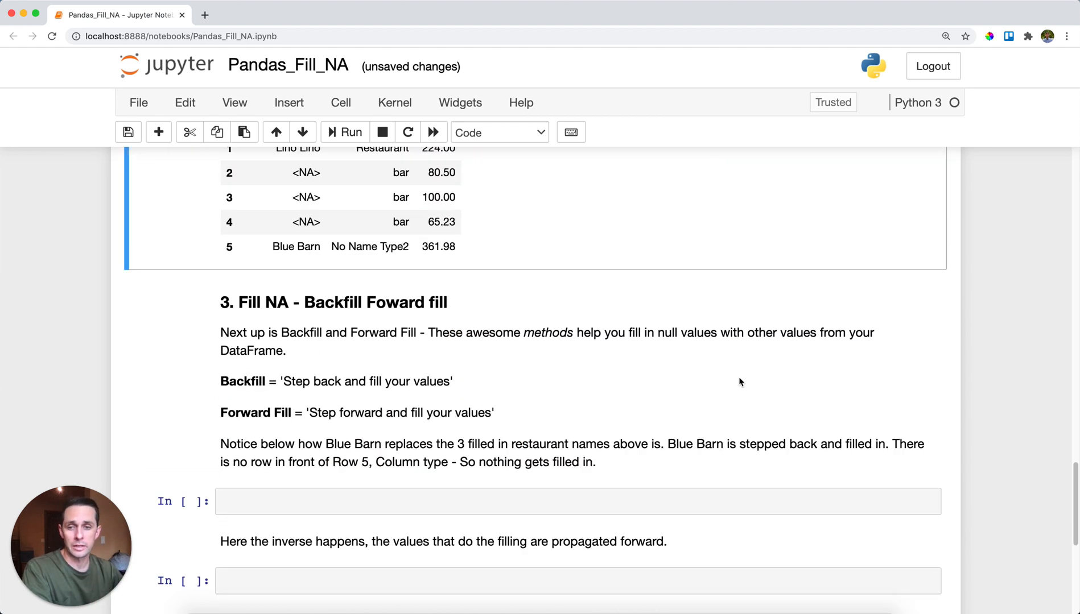
{"action": "scroll", "scroll_direction": "down", "scroll_amount": 3}
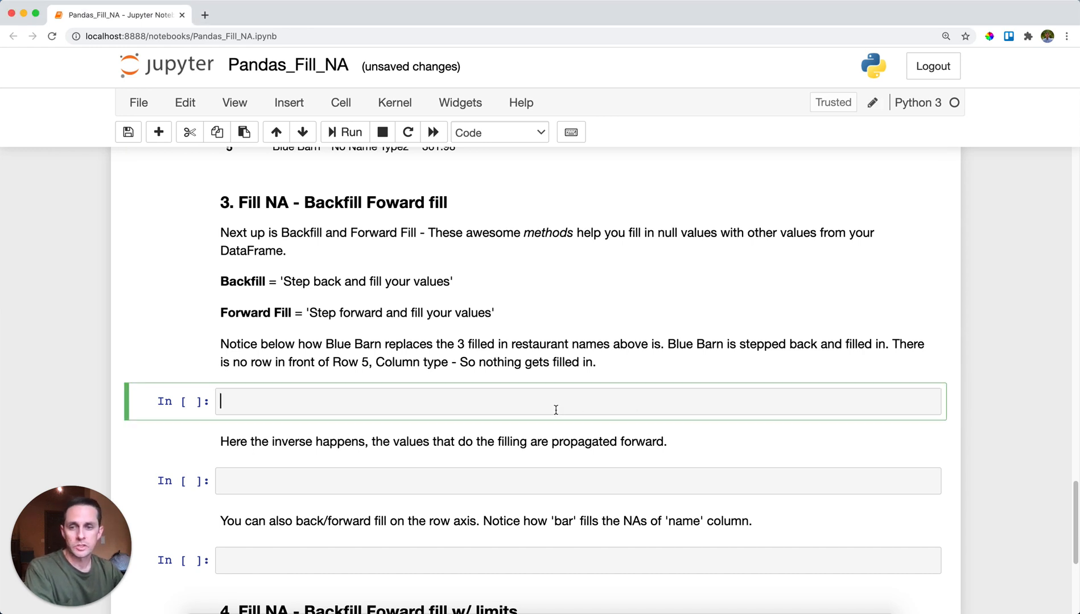
{"action": "type", "text": "df.fillna(method='bfill', axis=0)"}
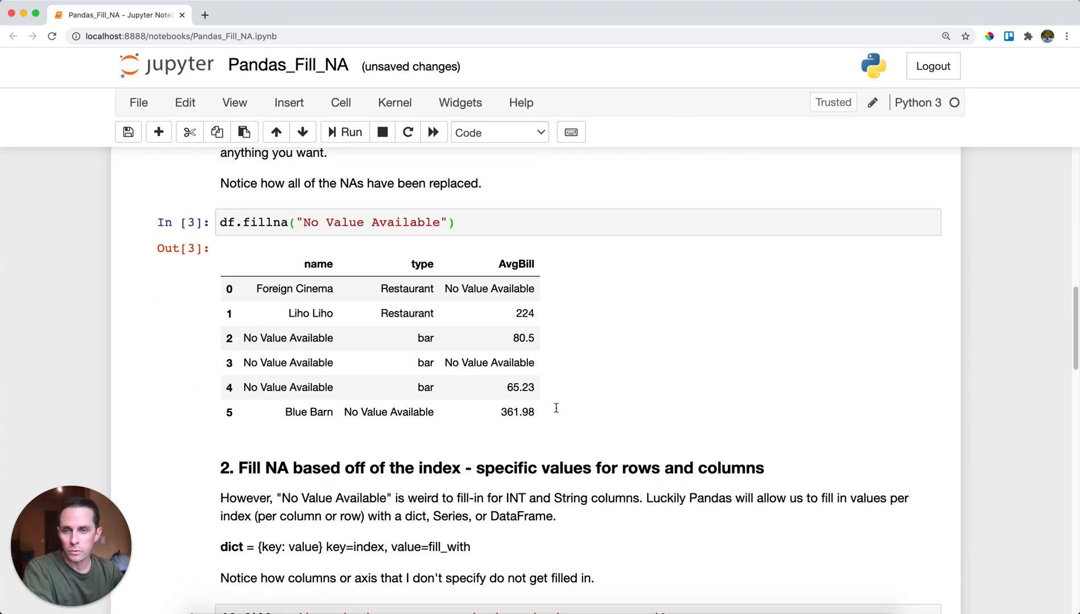
{"action": "scroll", "scroll_direction": "up", "scroll_amount": 3}
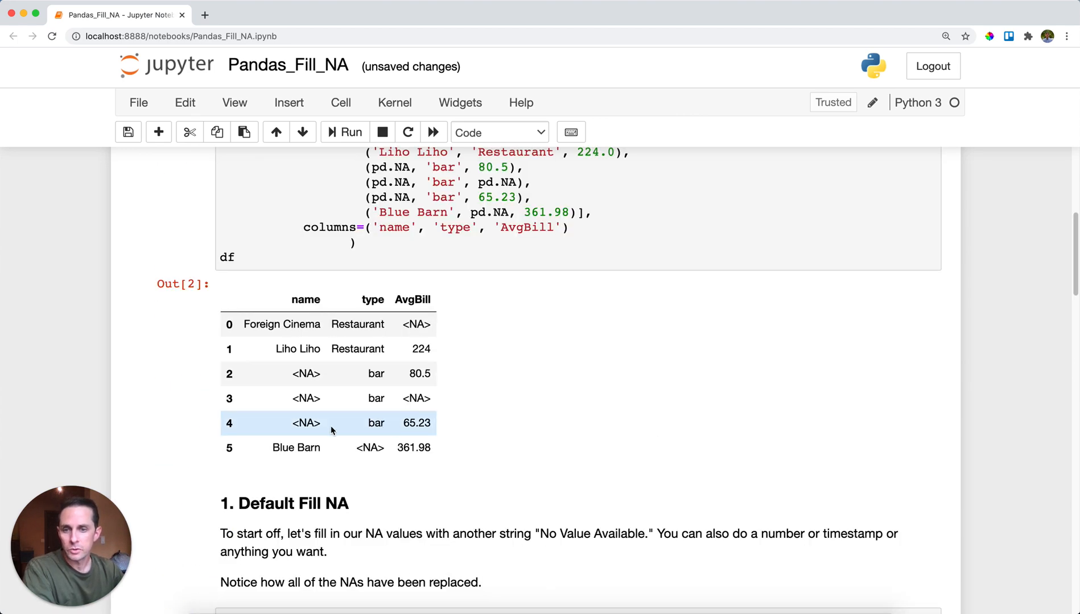
{"action": "mouse_move", "coordinate": [318, 375]}
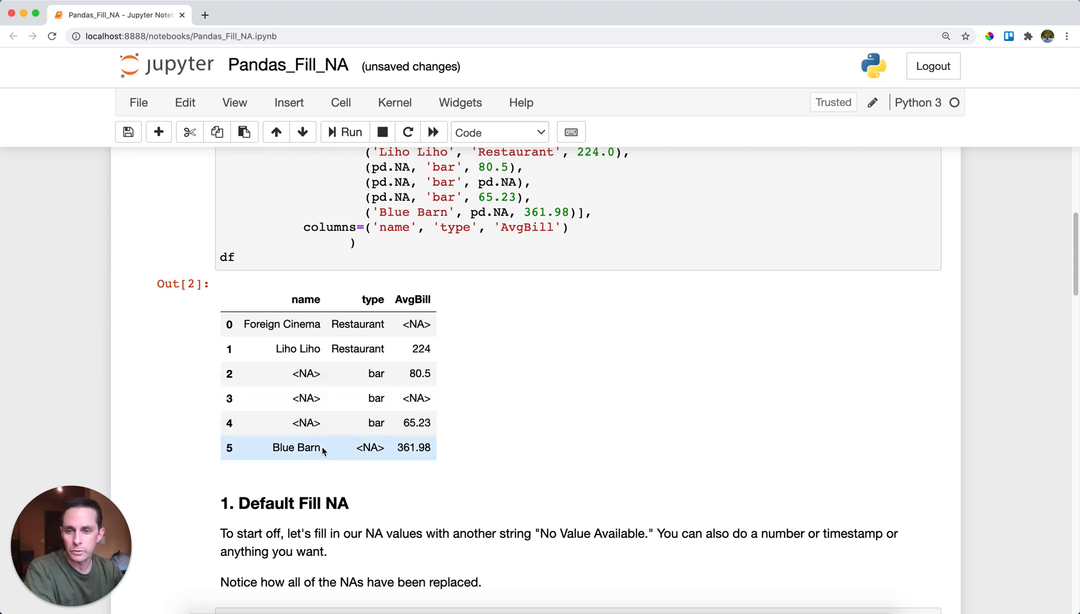
{"action": "double_click", "coordinate": [296, 447]}
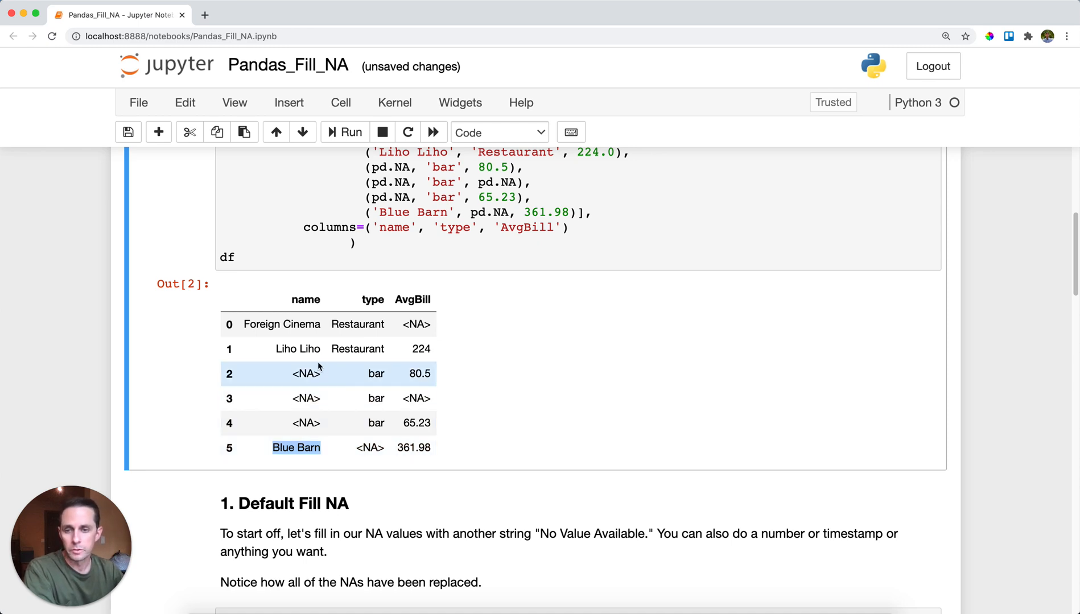
{"action": "scroll", "scroll_direction": "down", "scroll_amount": 3}
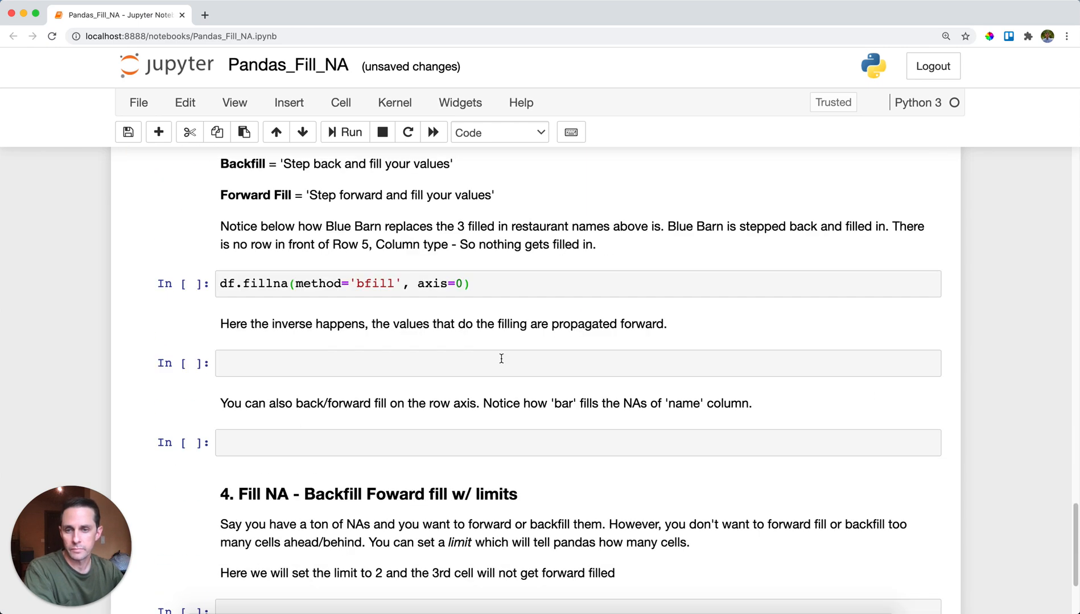
{"action": "double_click", "coordinate": [338, 303]}
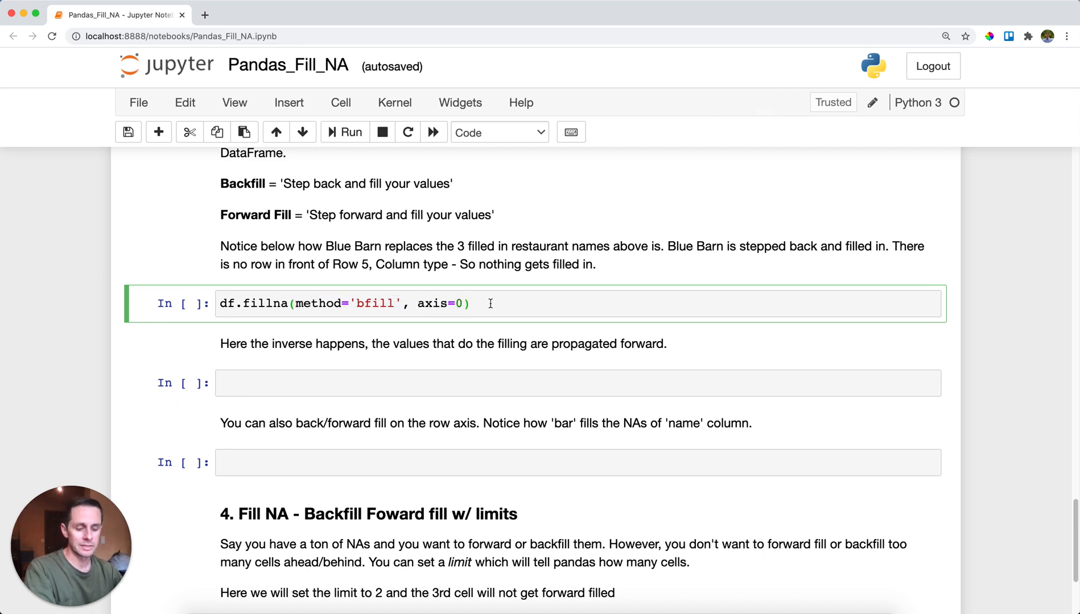
{"action": "left_click", "coordinate": [472, 303]}
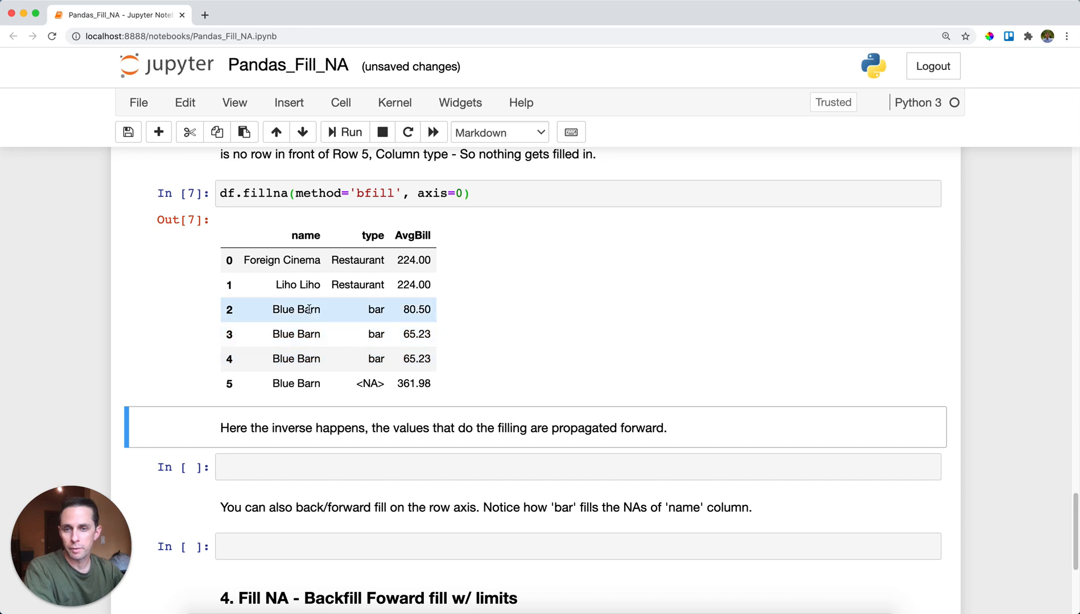
{"action": "mouse_move", "coordinate": [423, 335]}
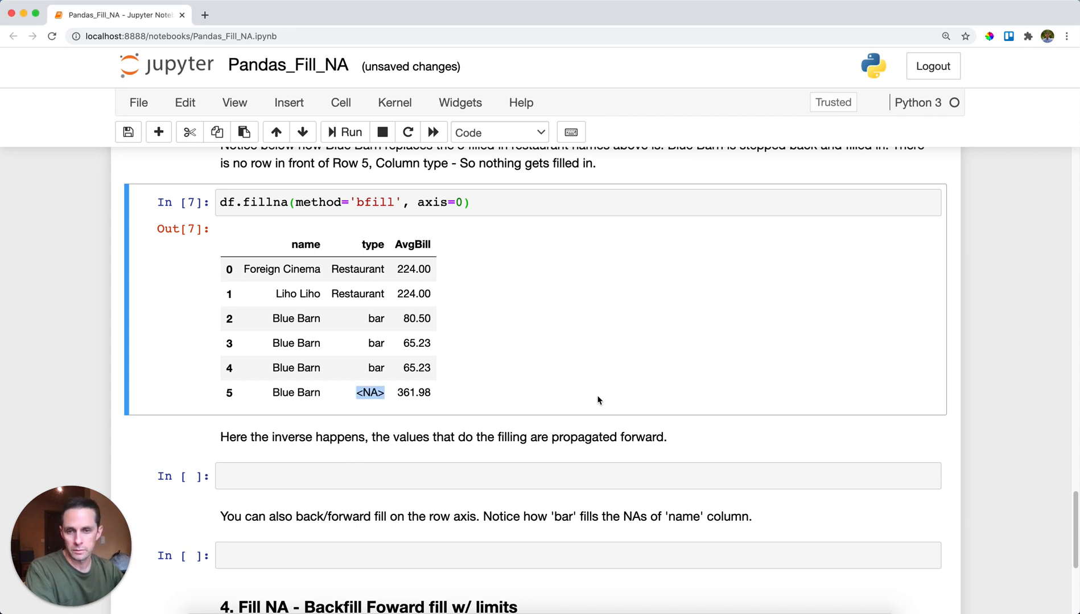
Run df.fillna(method='ffill', axis=0), carrying Liho Liho down into name rows 2–4.
{"action": "type", "text": "df.fillna(method='ffill', axis=0)"}
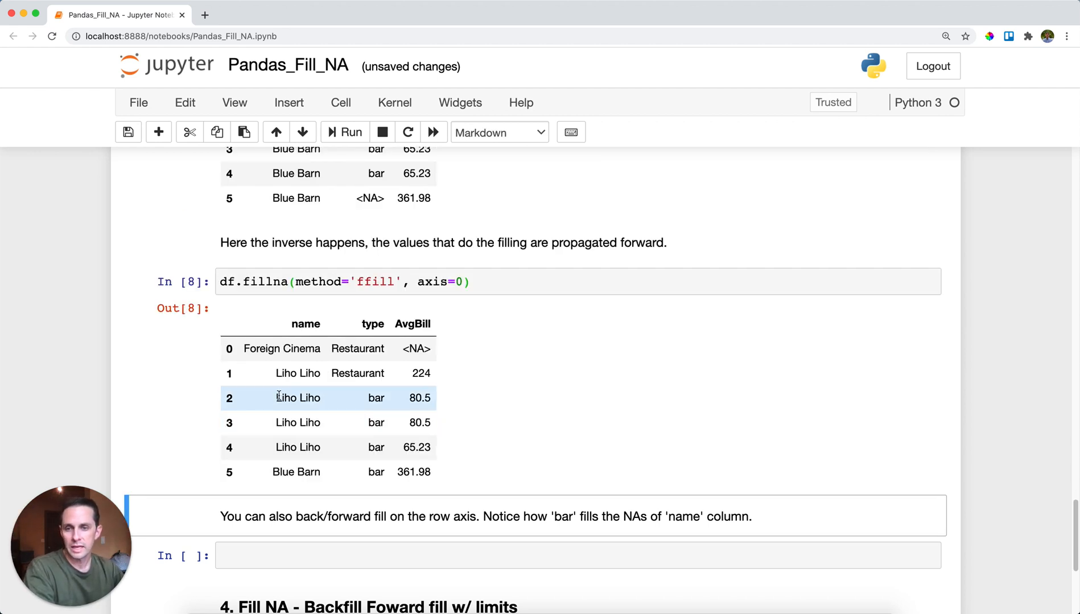
{"action": "left_click", "coordinate": [309, 397]}
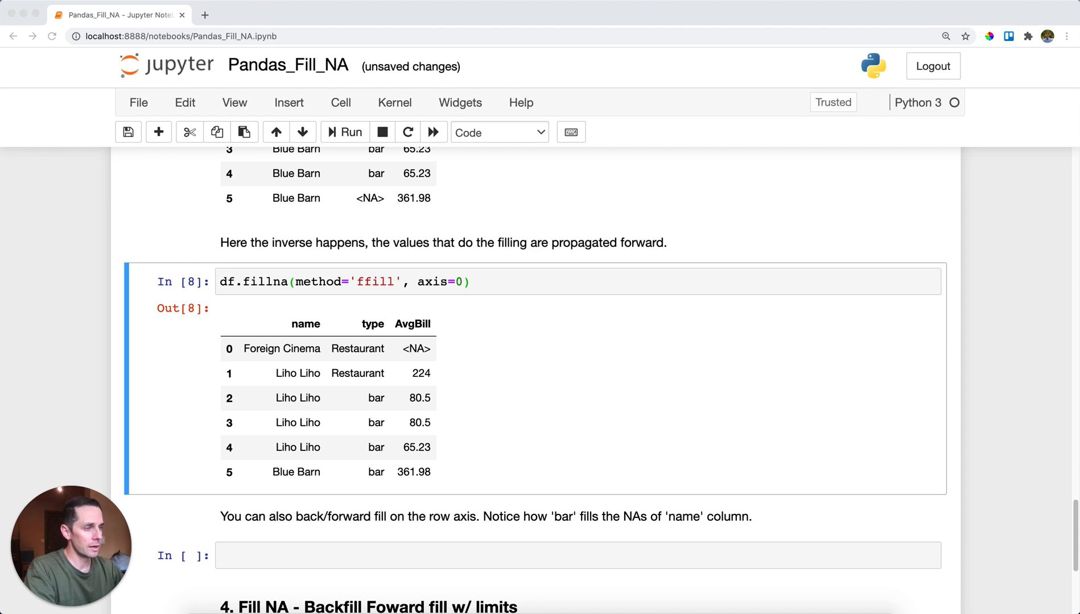
{"action": "scroll", "scroll_direction": "down", "scroll_amount": 3}
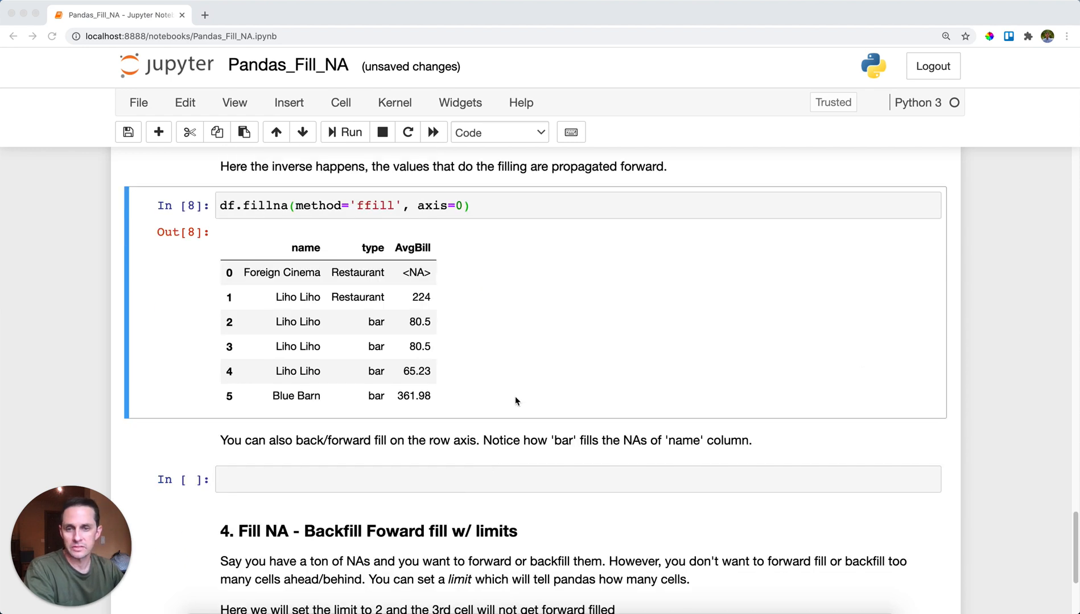
Run df.fillna(method='bfill', axis=1), filling name rows 2–4 with 'bar' from the type column.
{"action": "type", "text": "df.fillna(method='bfill', axis=1)"}
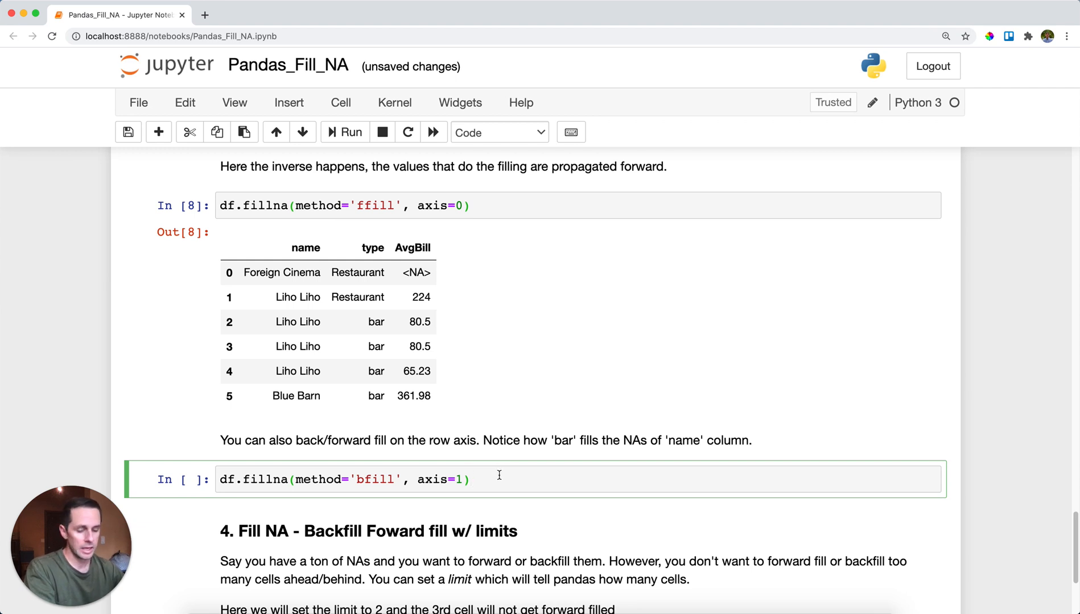
{"action": "double_click", "coordinate": [439, 480]}
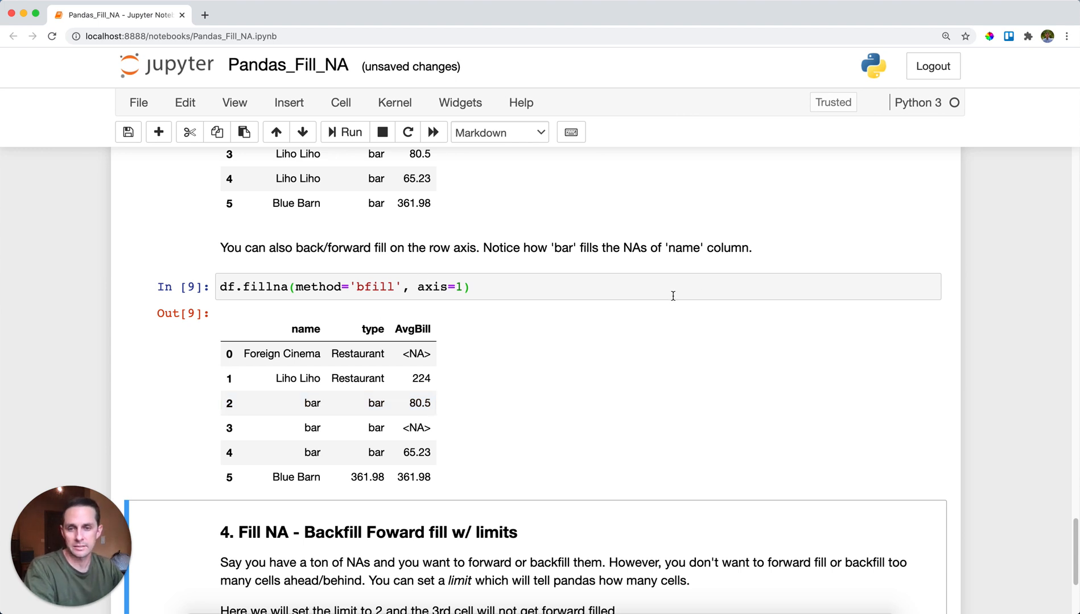
{"action": "scroll", "scroll_direction": "down", "scroll_amount": 3}
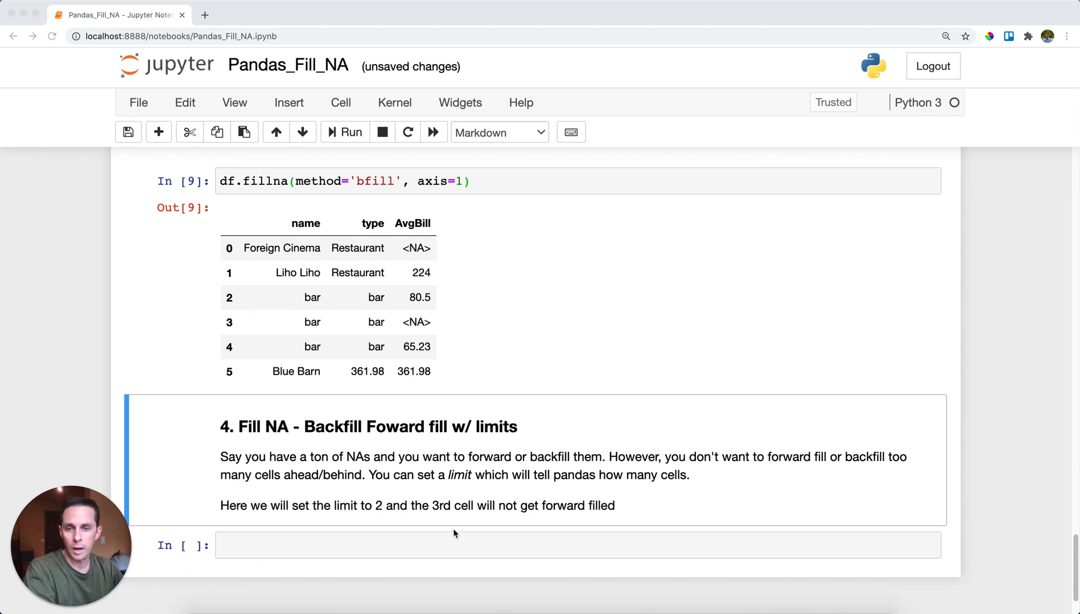
Write df.fillna(method='ffill', axis=0, limit=2) so only two name rows get Liho Liho.
{"action": "type", "text": "df.fillna(method='ffill', axis=0, limit=2)"}
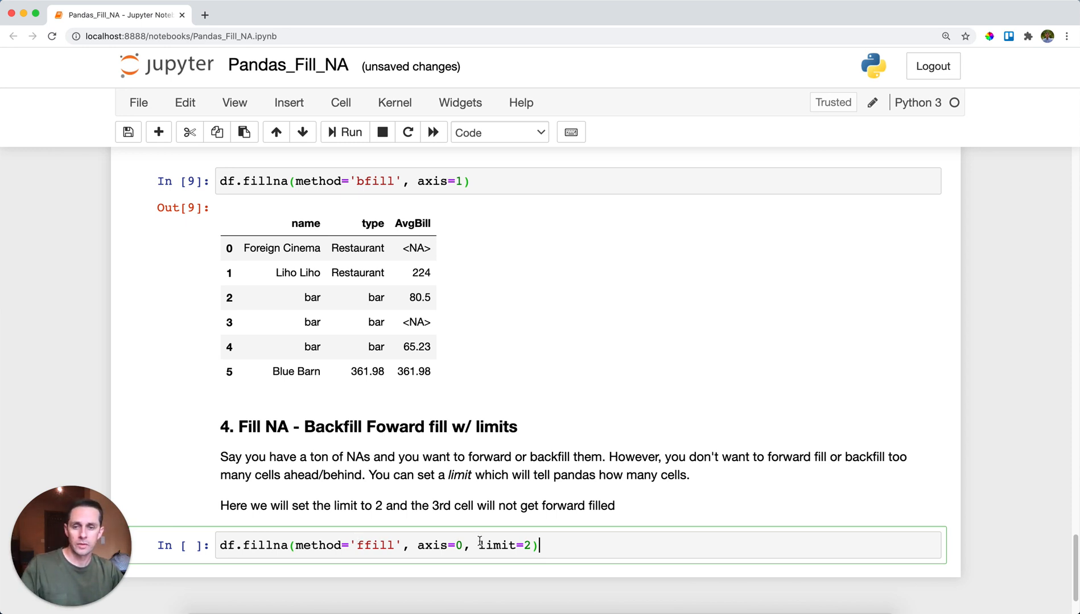
{"action": "double_click", "coordinate": [498, 545]}
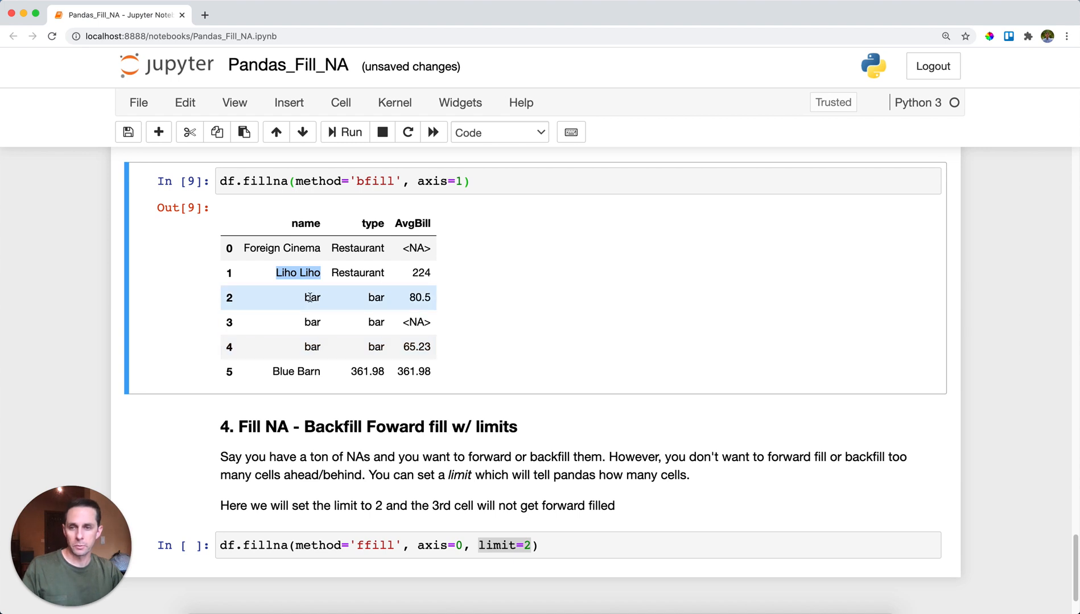
{"action": "mouse_move", "coordinate": [289, 322]}
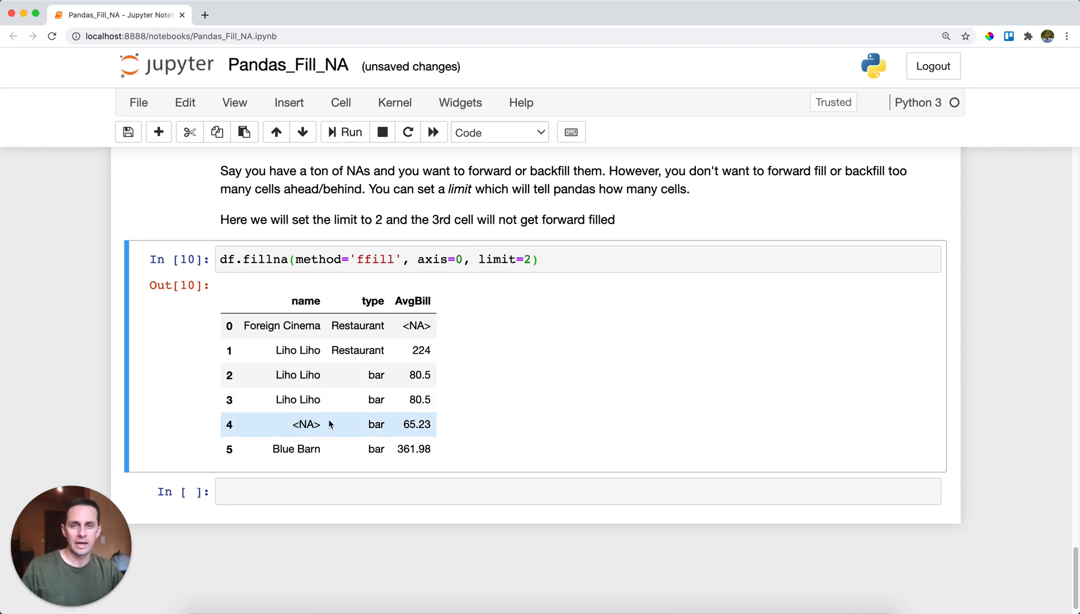
{"action": "mouse_move", "coordinate": [535, 429]}
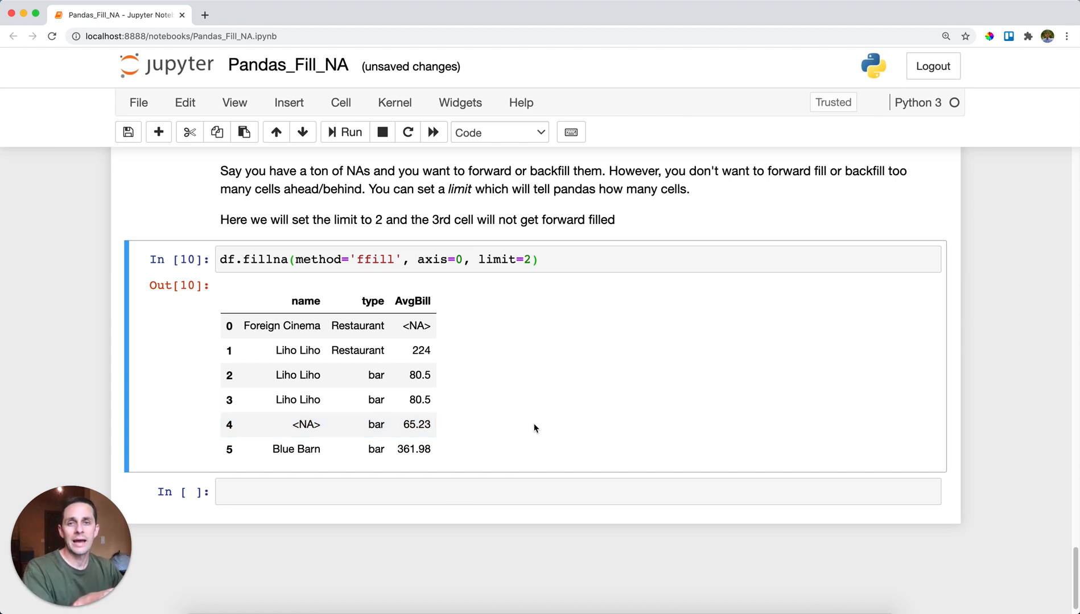